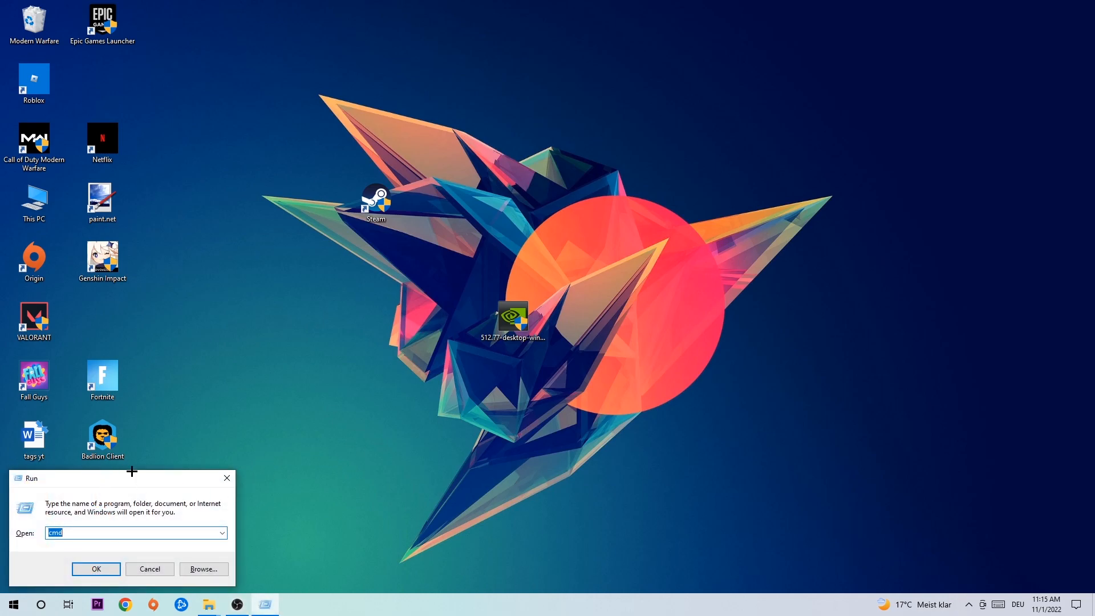
Move the Run dialog to the screen centre and launch cmd.
{"action": "left_click_drag", "start_coordinate": [122, 478], "coordinate": [410, 198]}
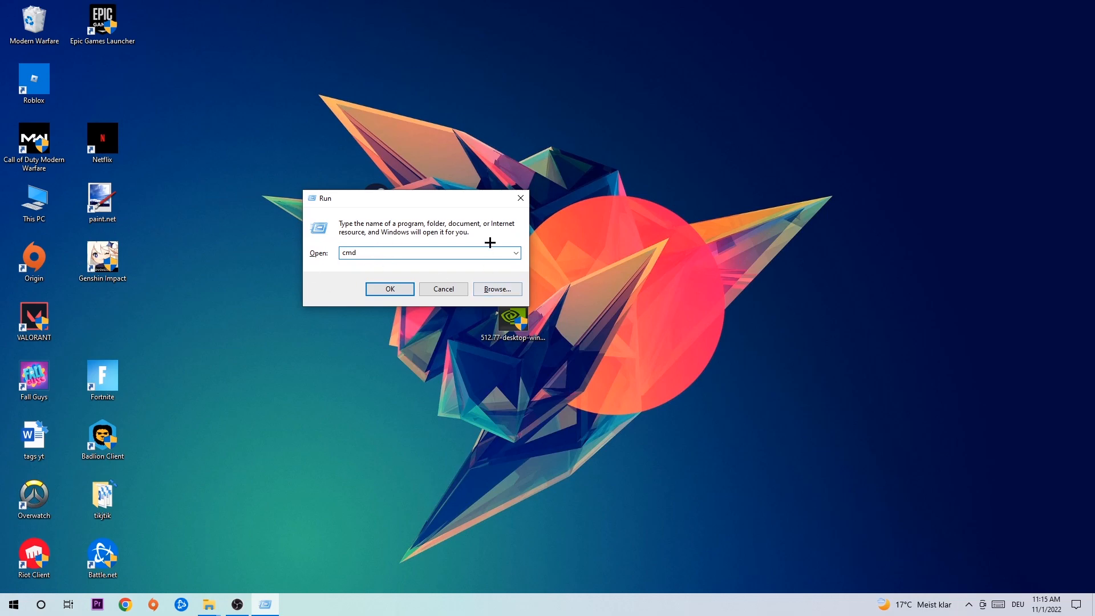
{"action": "left_click", "coordinate": [389, 288]}
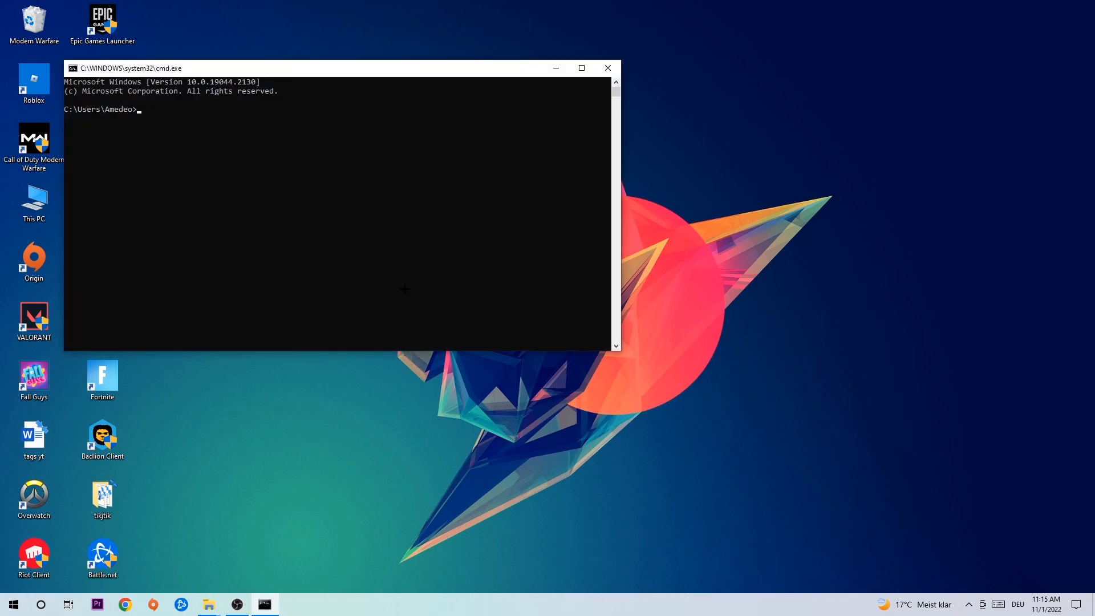
Maximize Command Prompt and type the ipconfig /flush DNS cache command.
{"action": "left_click", "coordinate": [581, 68]}
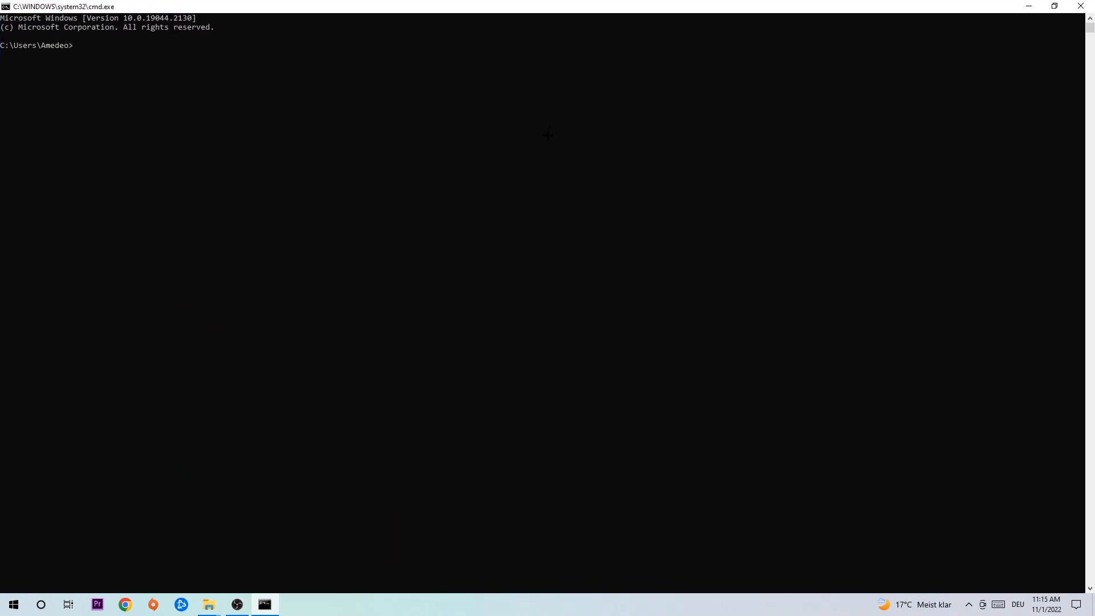
{"action": "type", "text": "ip"}
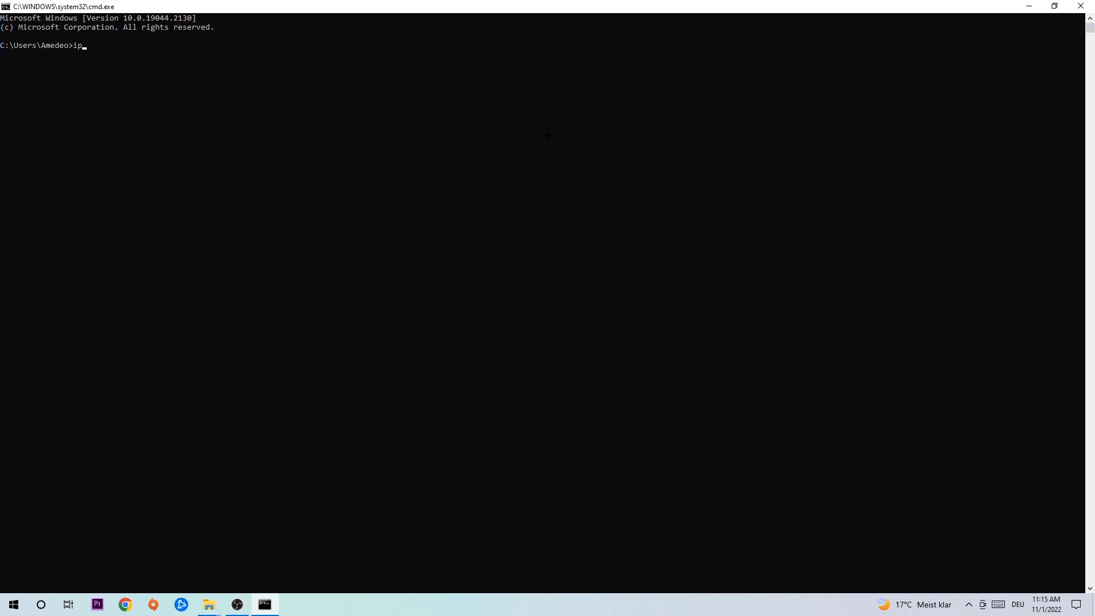
{"action": "type", "text": "config"}
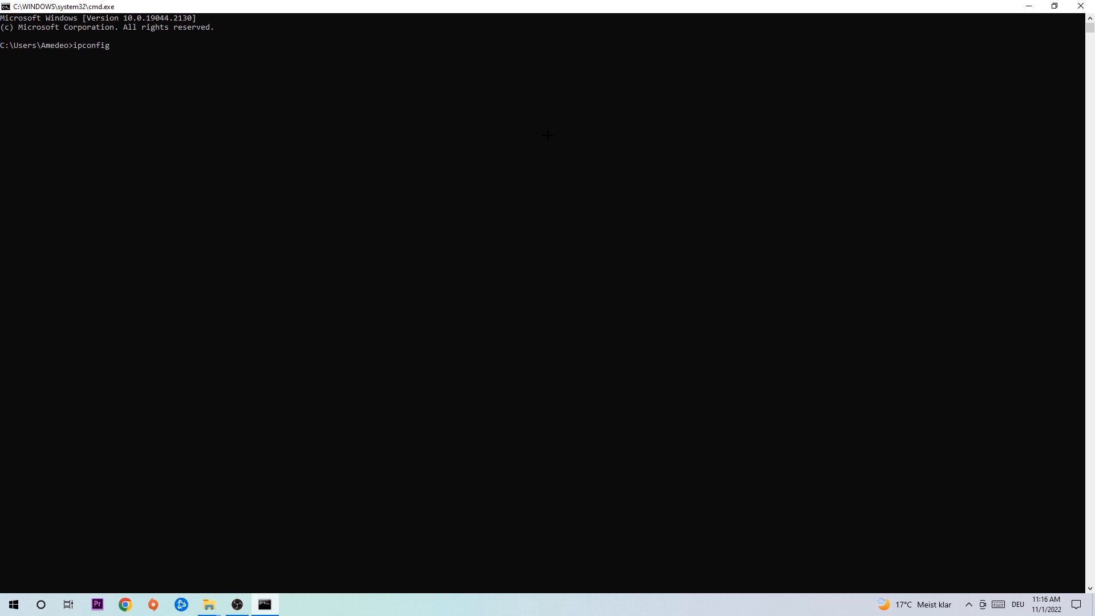
{"action": "type", "text": "/flush"}
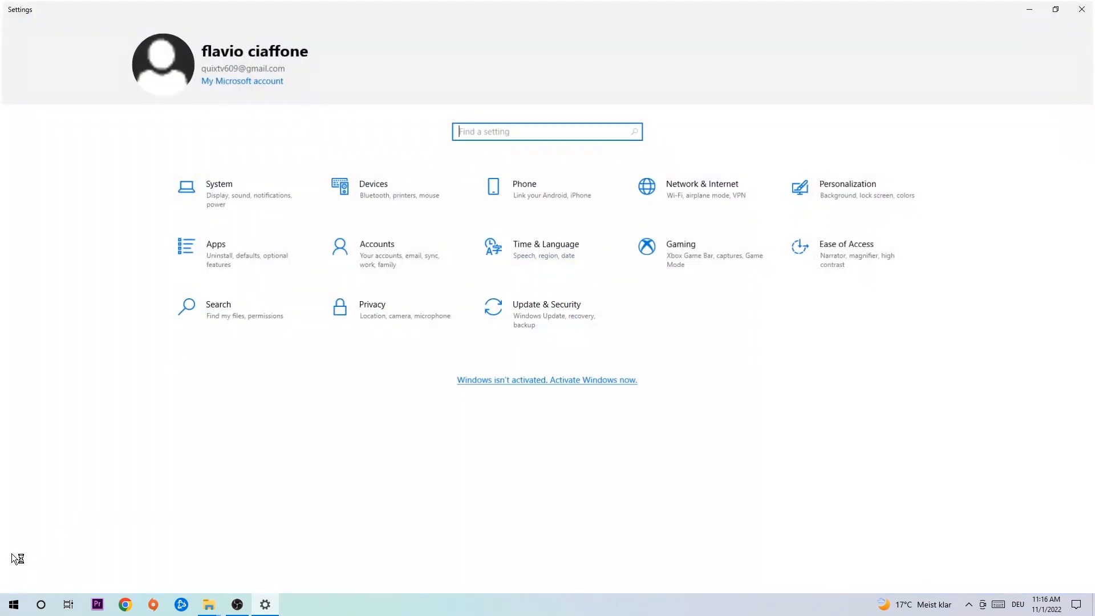
Open Network & Internet in Settings to view the Ethernet connection status.
{"action": "left_click", "coordinate": [701, 189]}
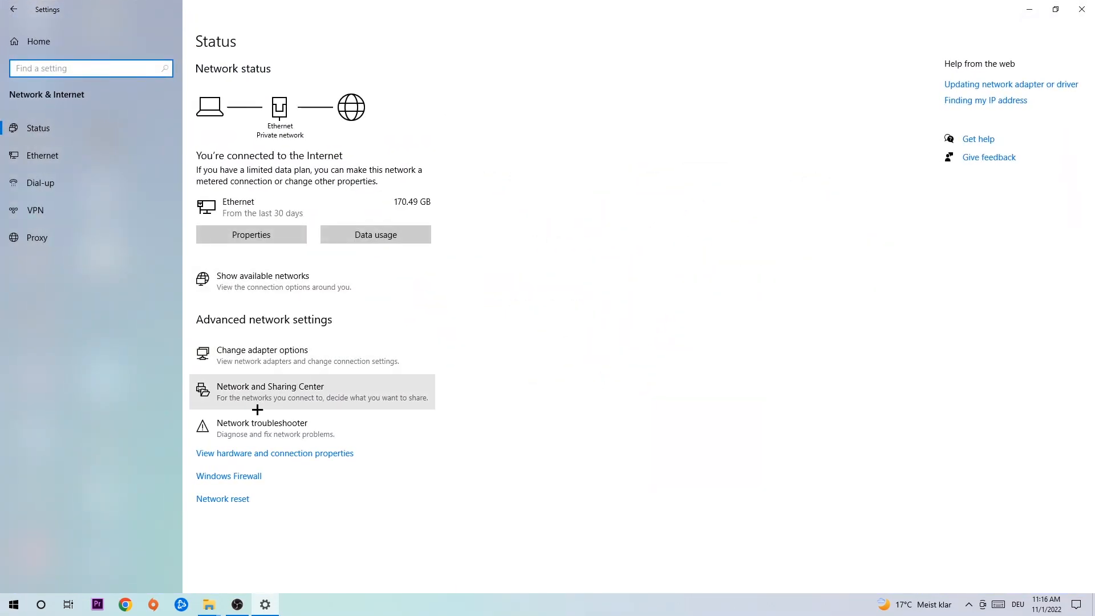
Open Network and Sharing Center from the Network & Internet Status page.
{"action": "left_click", "coordinate": [271, 391]}
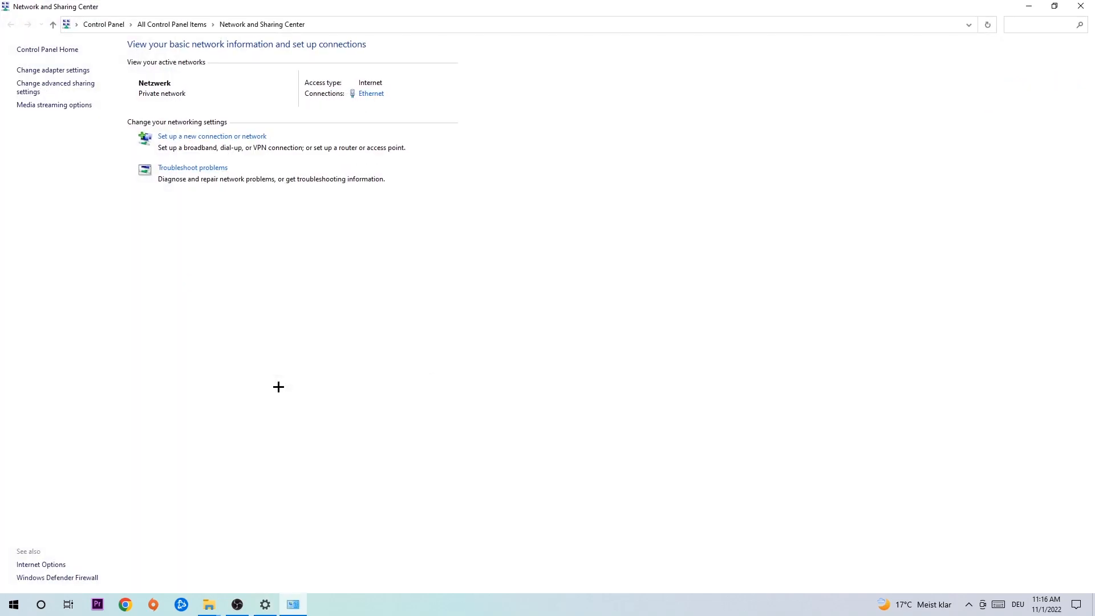
{"action": "mouse_move", "coordinate": [199, 179]}
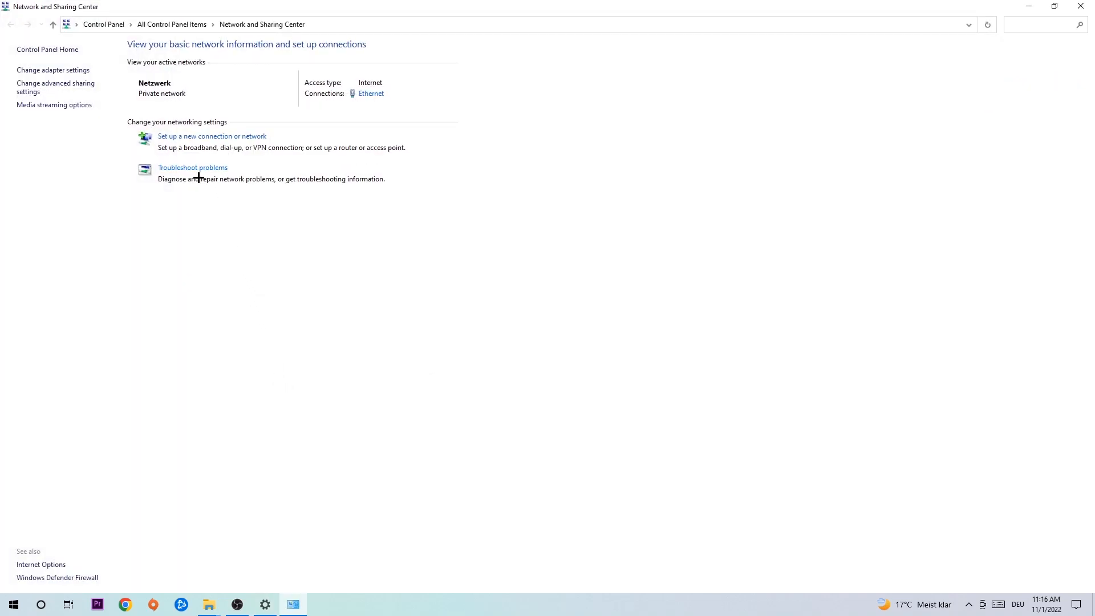
{"action": "mouse_move", "coordinate": [192, 167]}
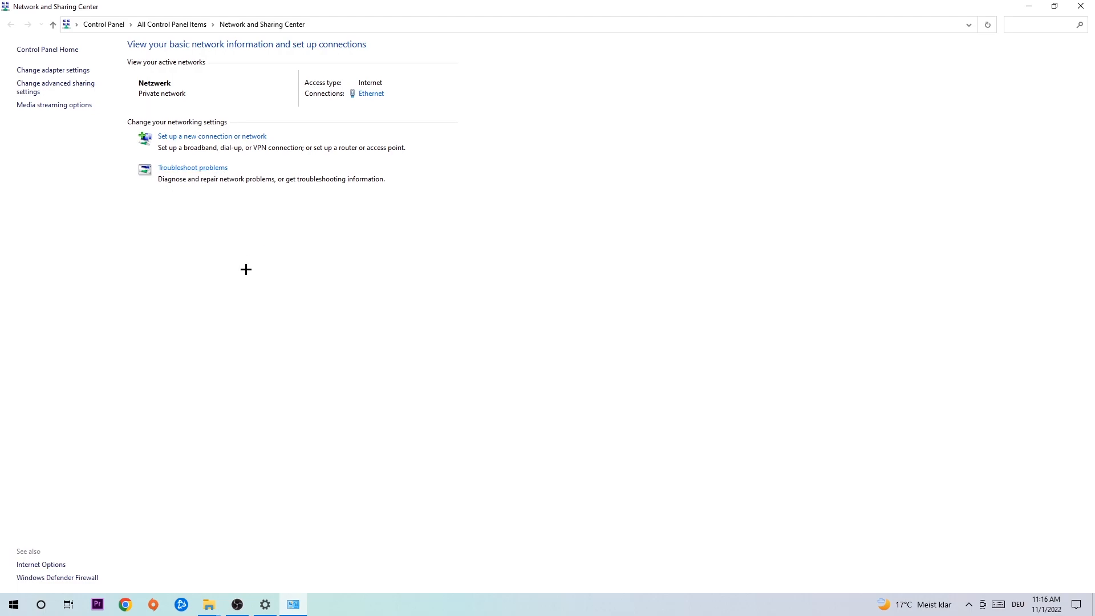
{"action": "mouse_move", "coordinate": [196, 207]}
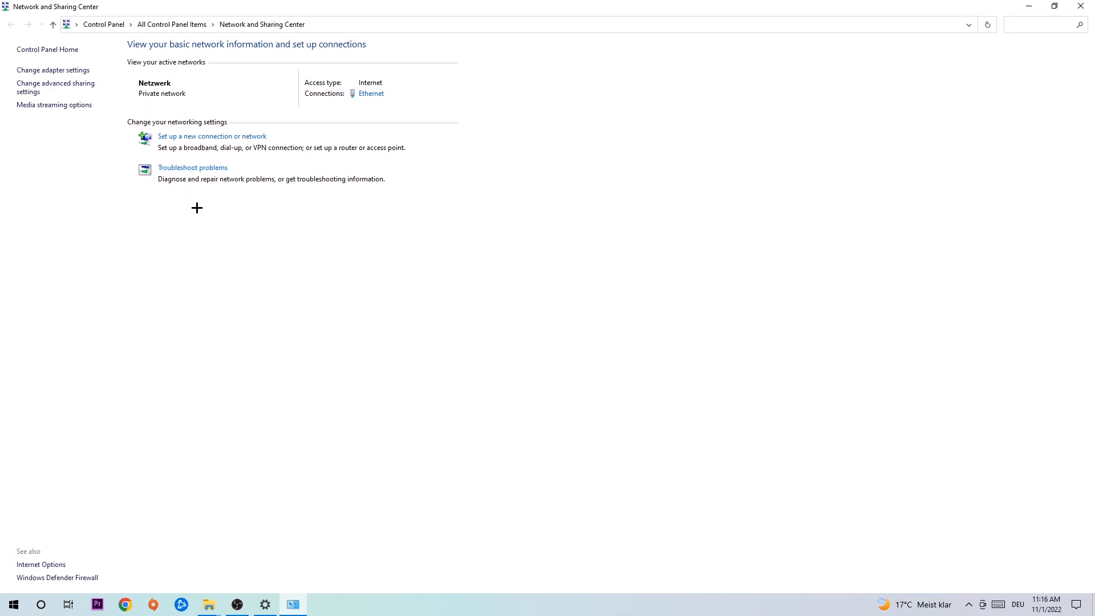
{"action": "mouse_move", "coordinate": [165, 158]}
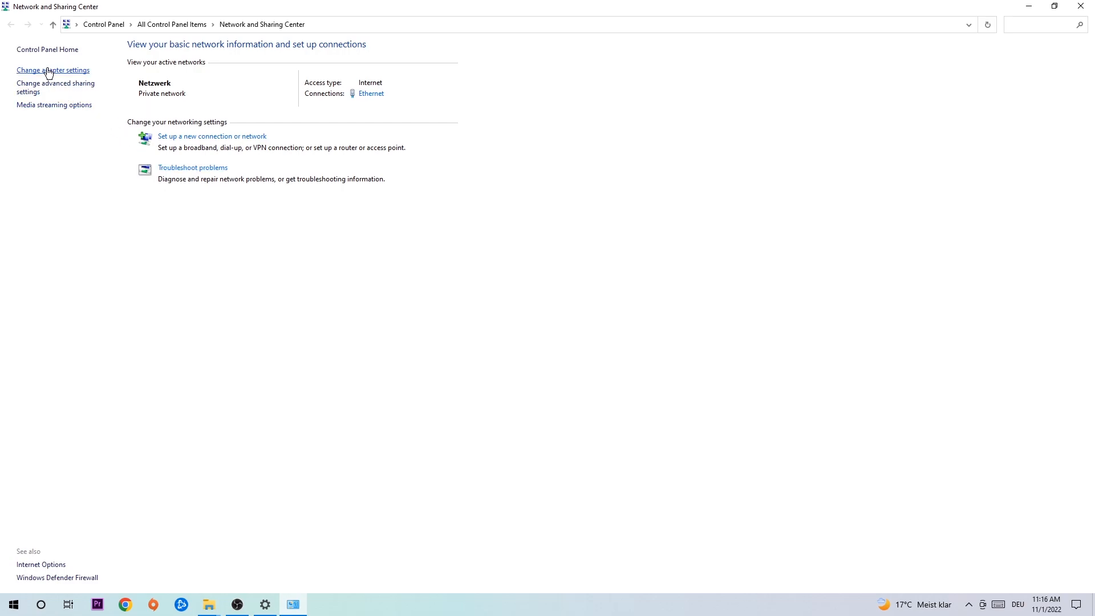
Disable and re-enable the Ethernet adapter, then close Network Connections and Settings.
{"action": "left_click", "coordinate": [53, 70]}
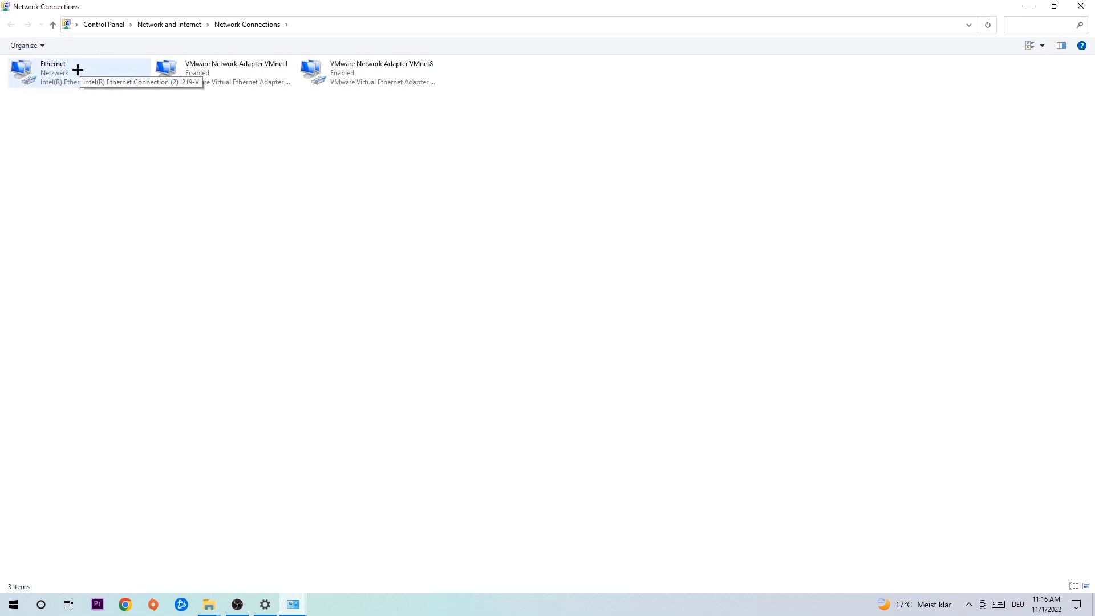
{"action": "right_click", "coordinate": [38, 69]}
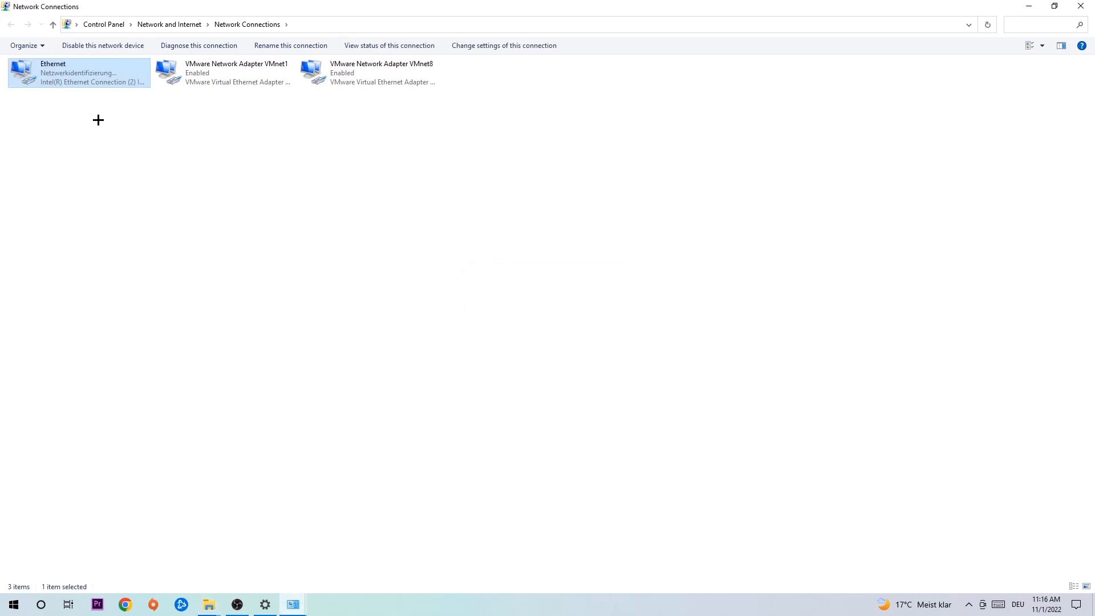
{"action": "mouse_move", "coordinate": [79, 84]}
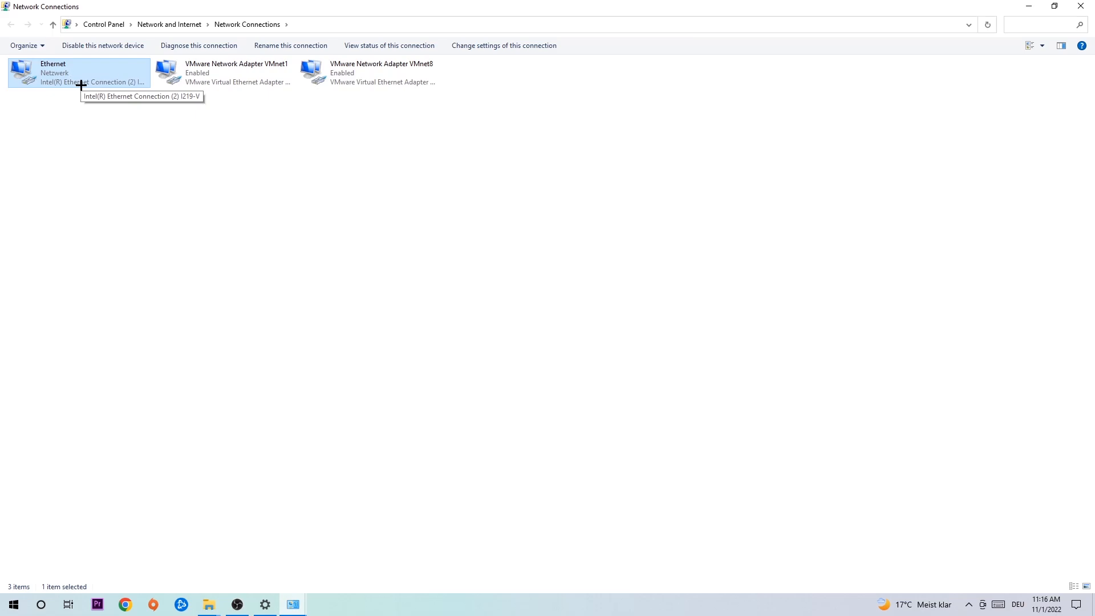
{"action": "left_click", "coordinate": [264, 604]}
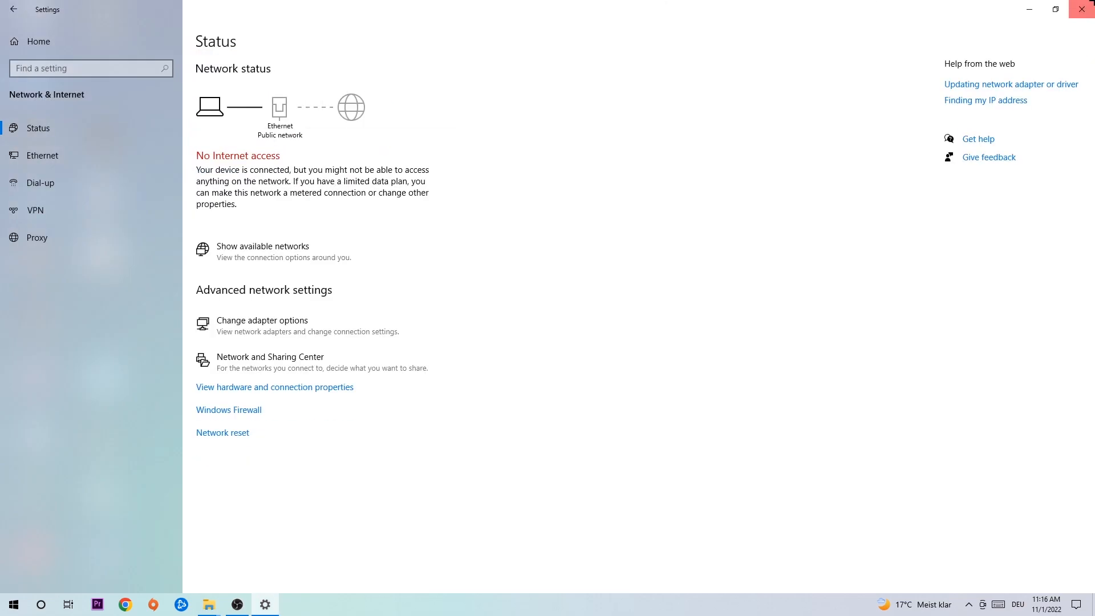
{"action": "left_click", "coordinate": [1082, 9]}
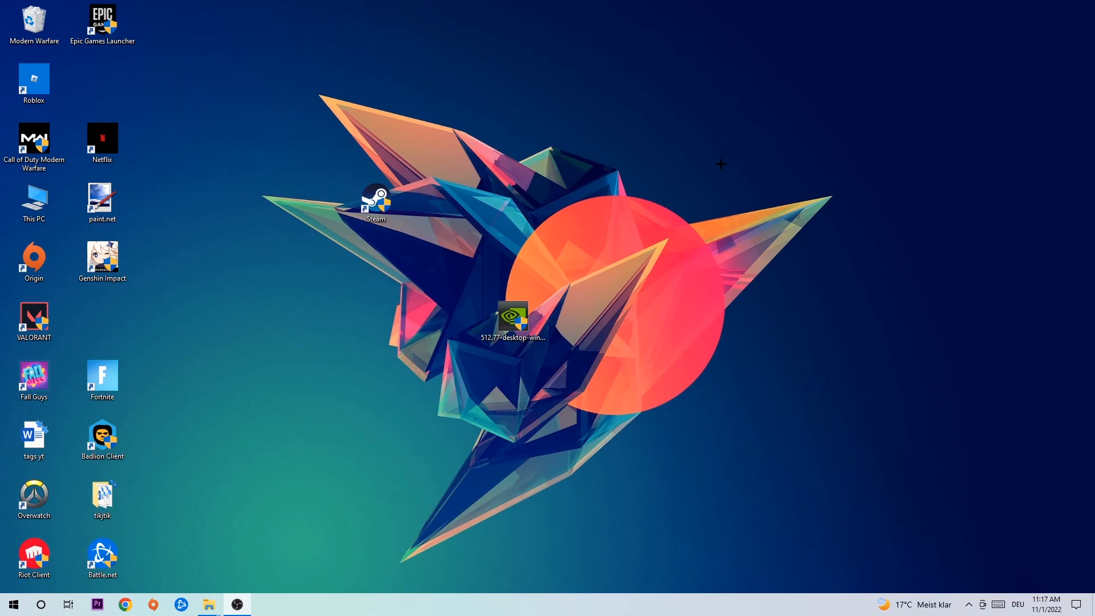
{"action": "mouse_move", "coordinate": [718, 164]}
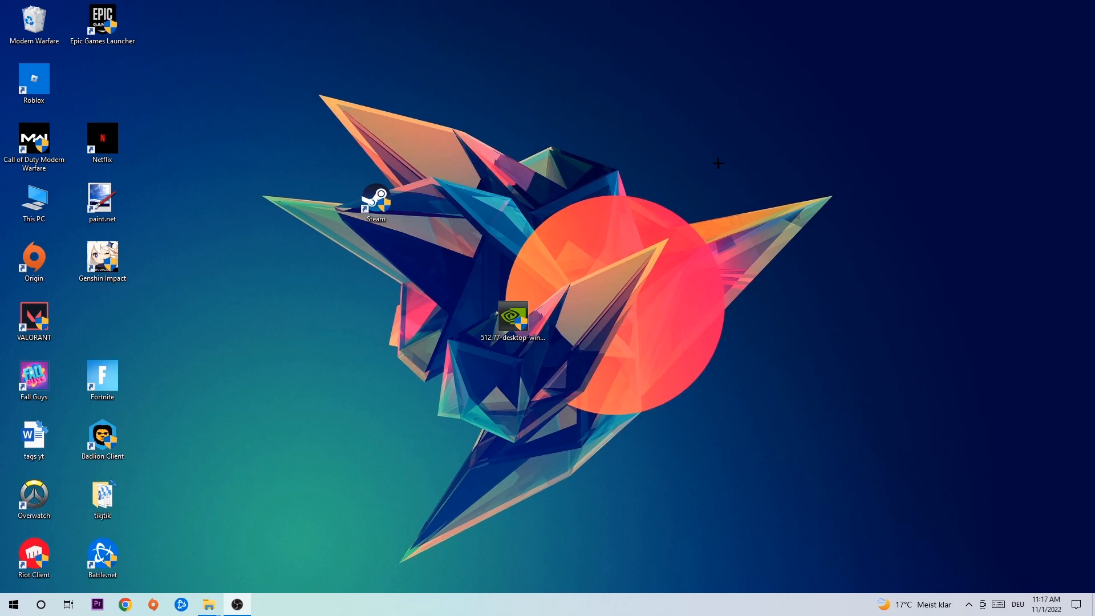
{"action": "mouse_move", "coordinate": [712, 164]}
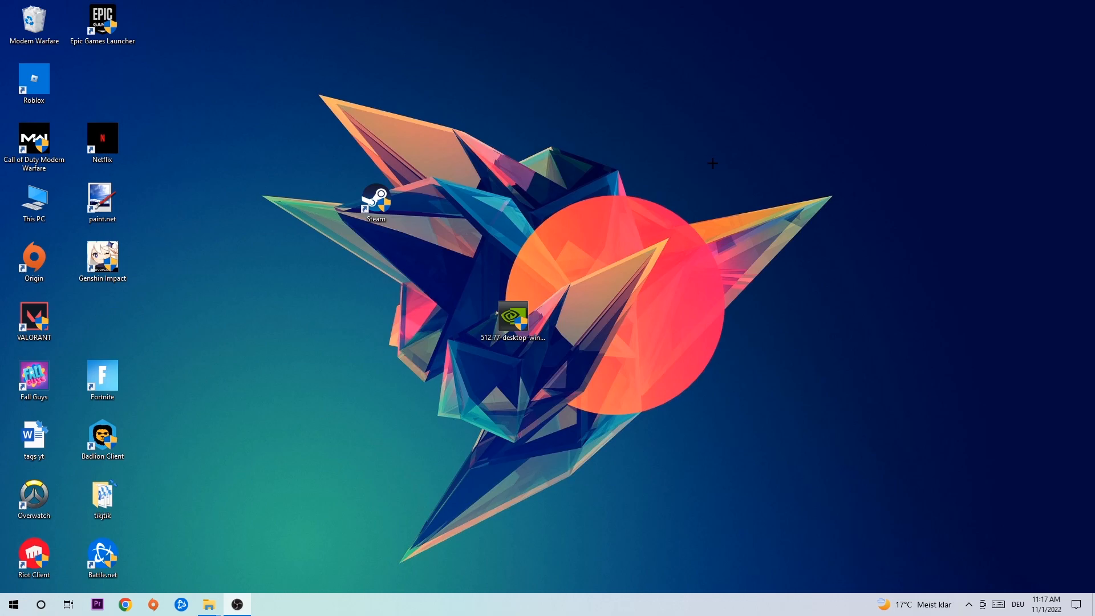
{"action": "mouse_move", "coordinate": [694, 161]}
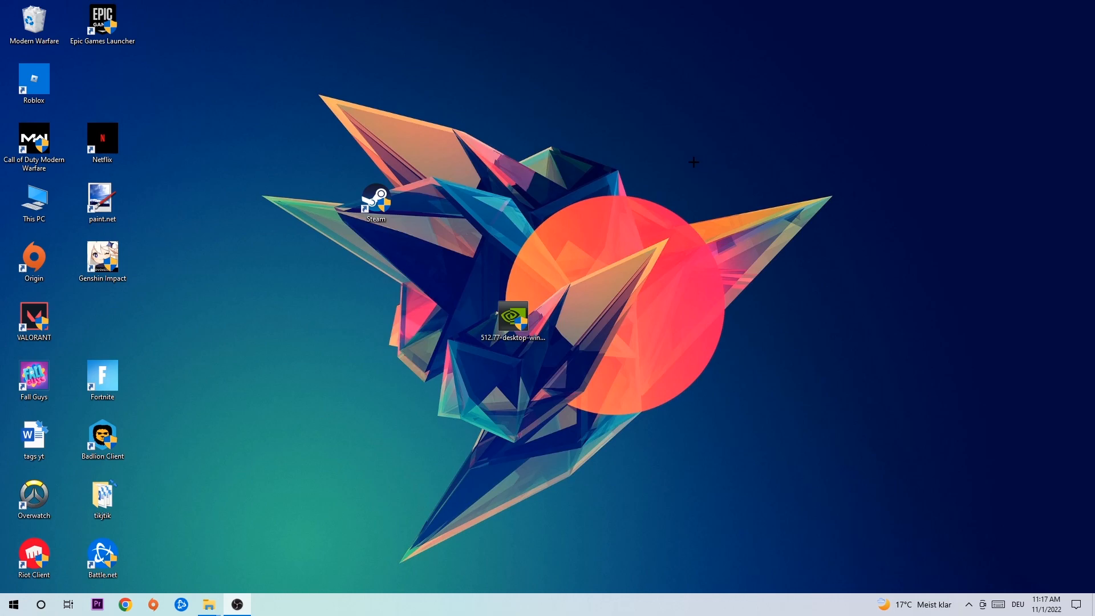